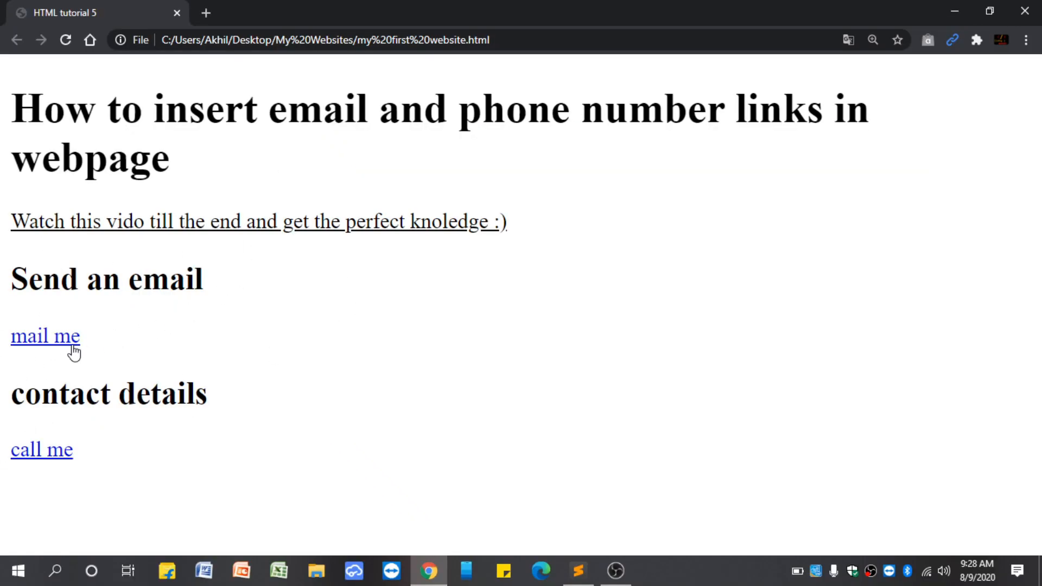
Test the Mail me link on the phone, opening a compose screen and leaving it saved as a draft.
{"action": "left_click", "coordinate": [44, 335]}
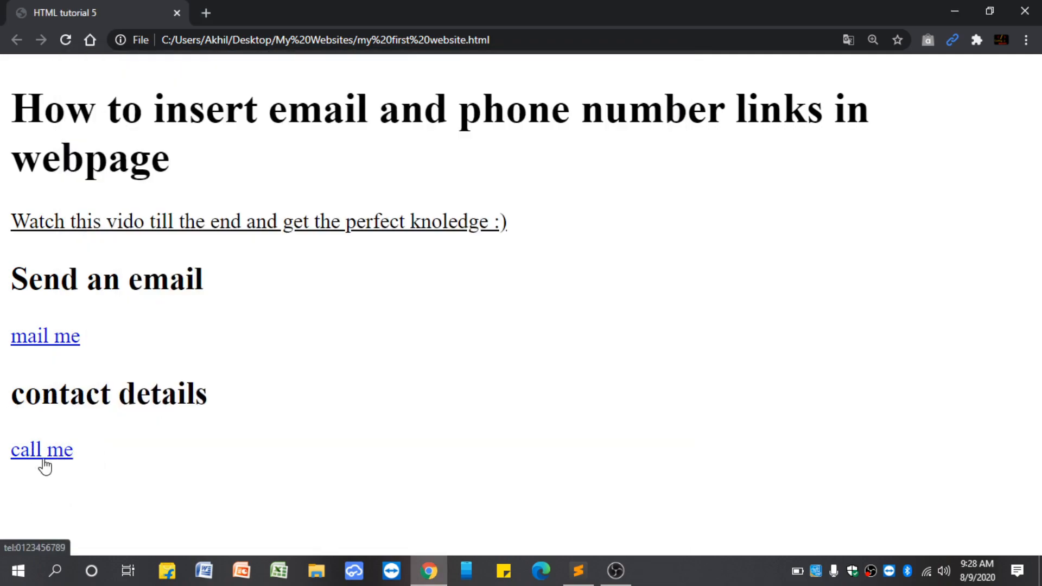
{"action": "left_click", "coordinate": [42, 449]}
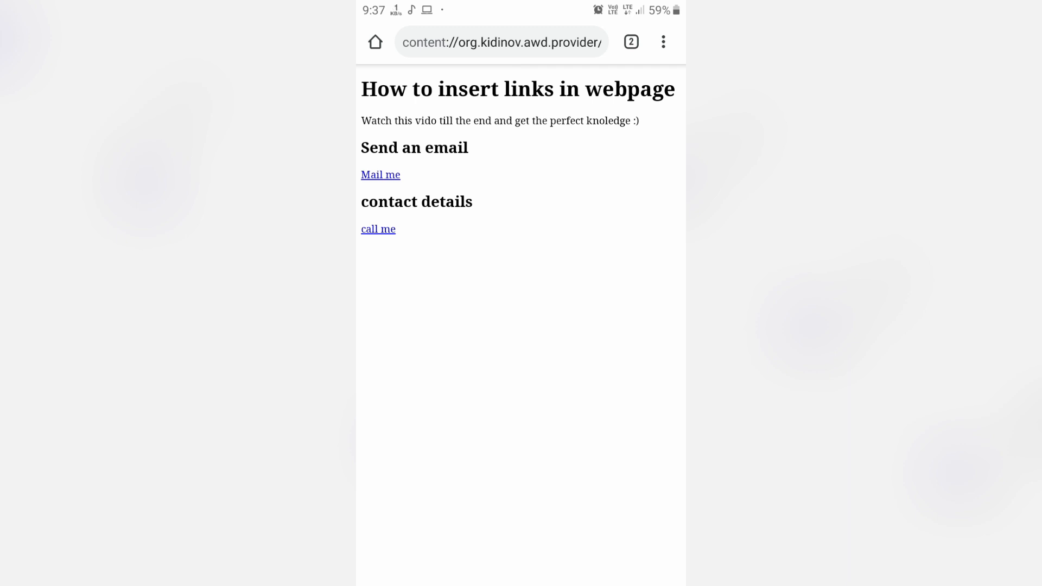
{"action": "left_click", "coordinate": [380, 175]}
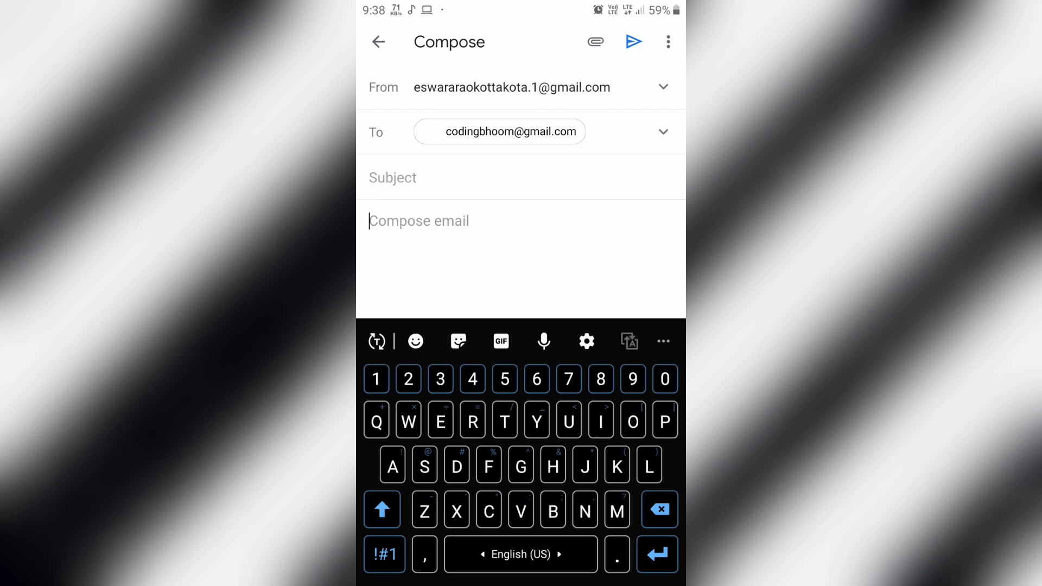
{"action": "left_click", "coordinate": [588, 132]}
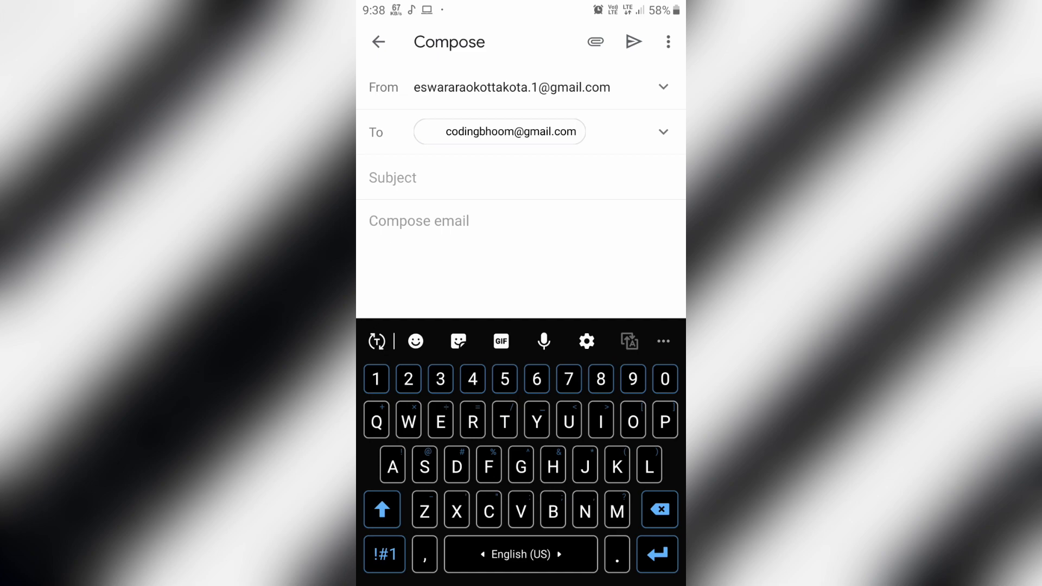
{"action": "left_click", "coordinate": [378, 43]}
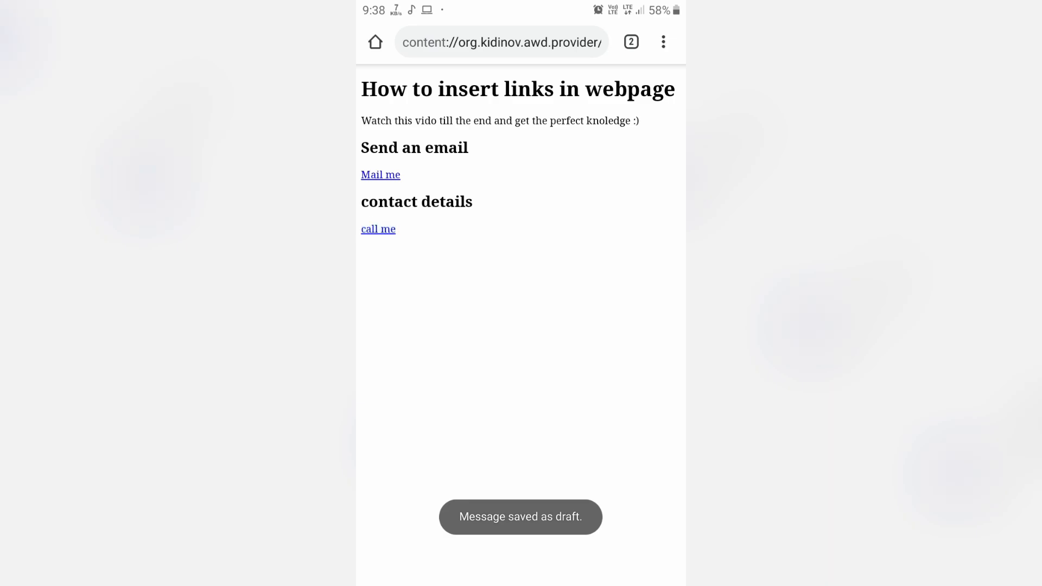
{"action": "left_click", "coordinate": [378, 229]}
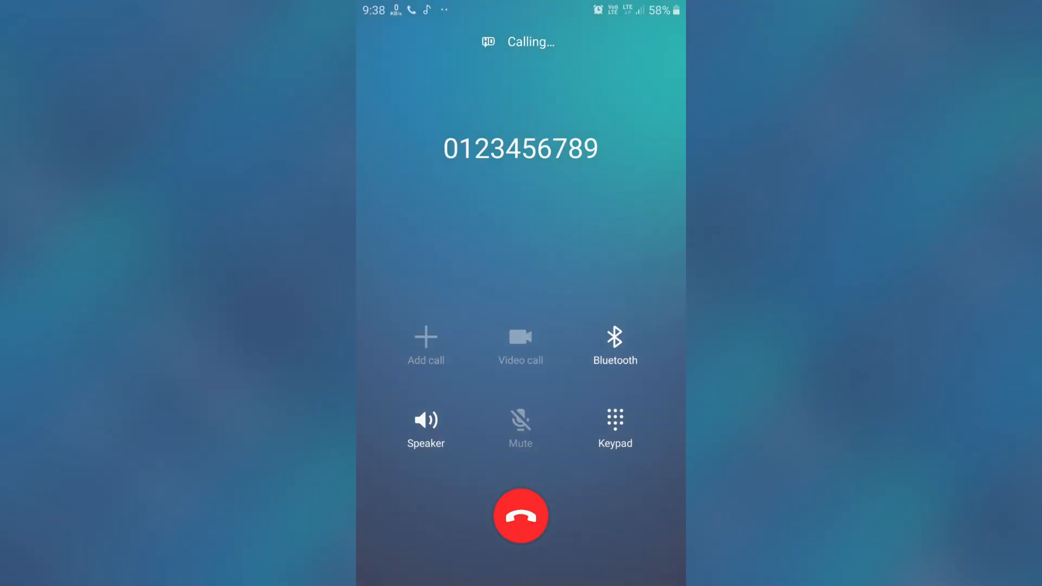
{"action": "left_click", "coordinate": [520, 516]}
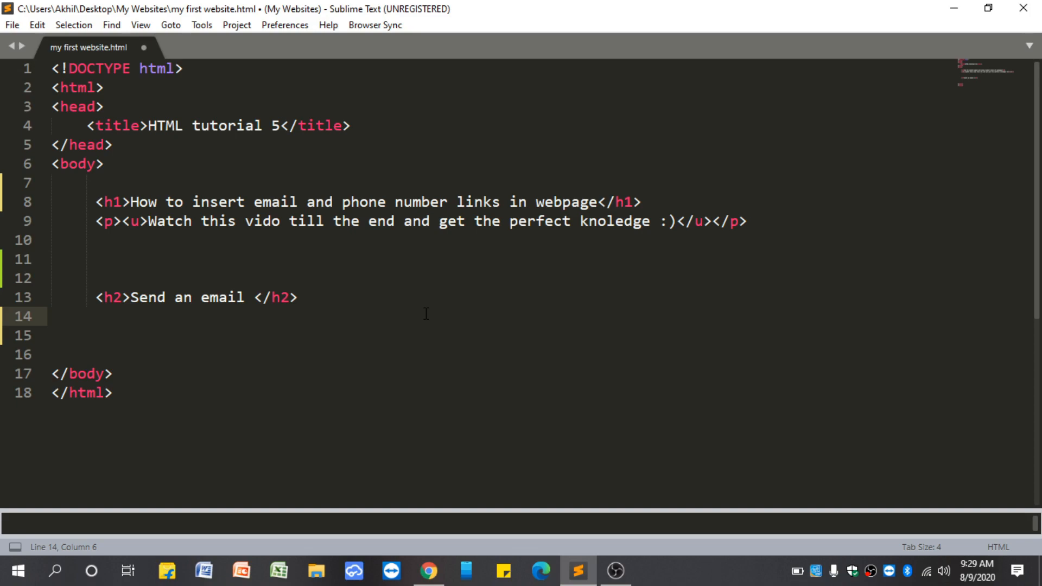
{"action": "type", "text": "<a"}
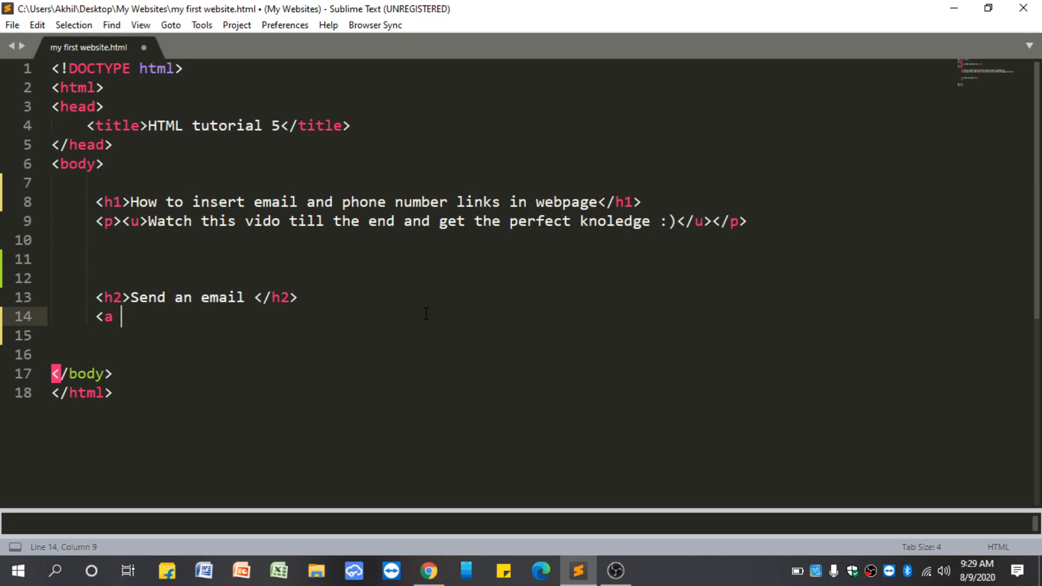
{"action": "type", "text": "href=\""}
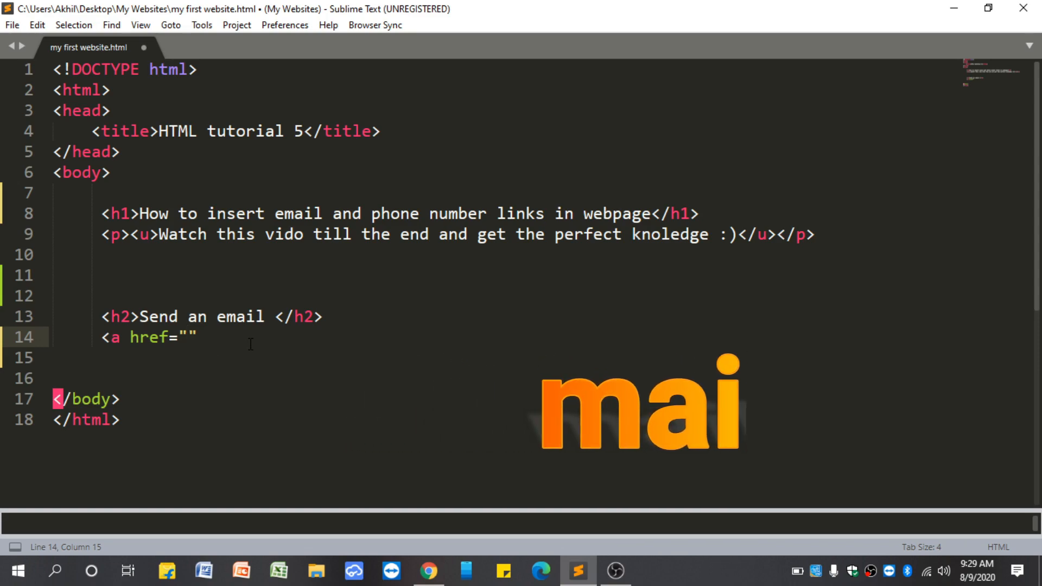
{"action": "type", "text": "mail"}
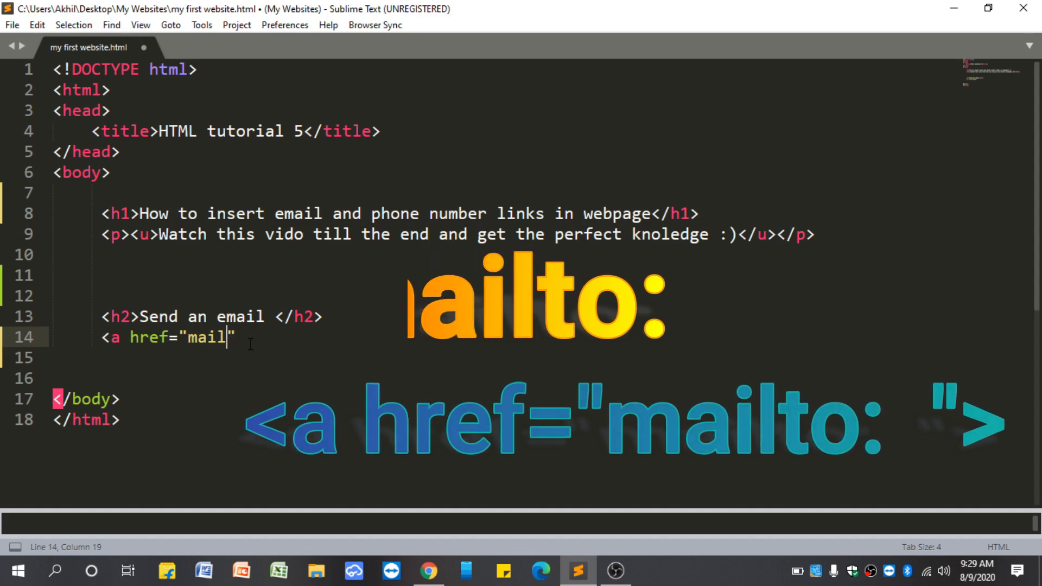
{"action": "type", "text": "to:"}
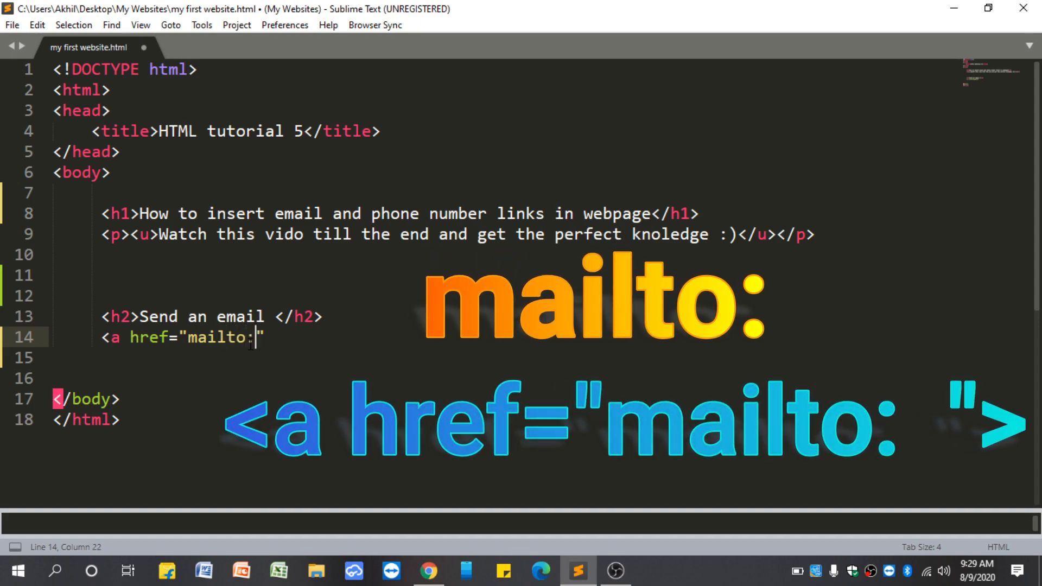
{"action": "type", "text": "\" \""}
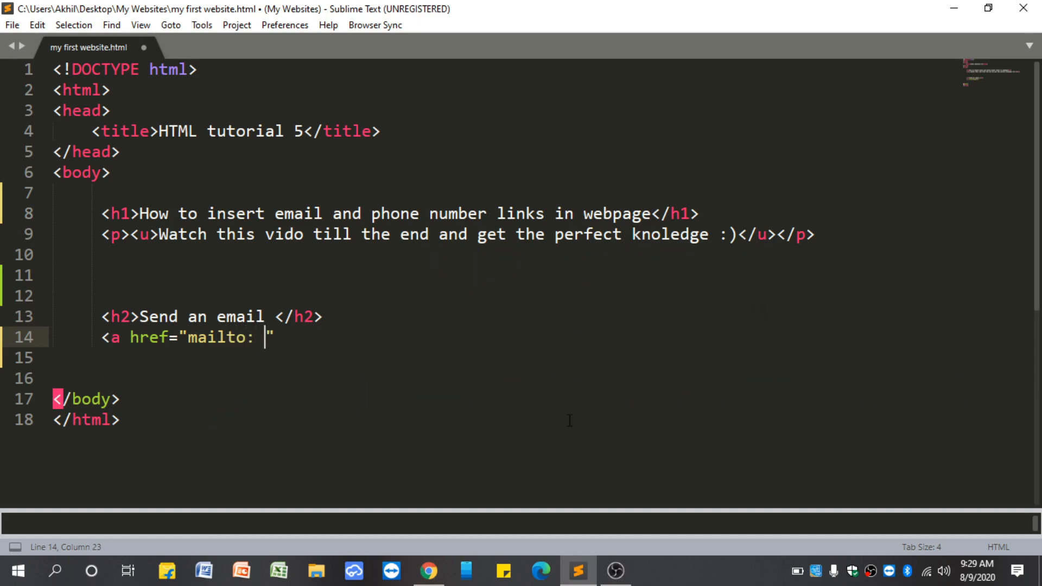
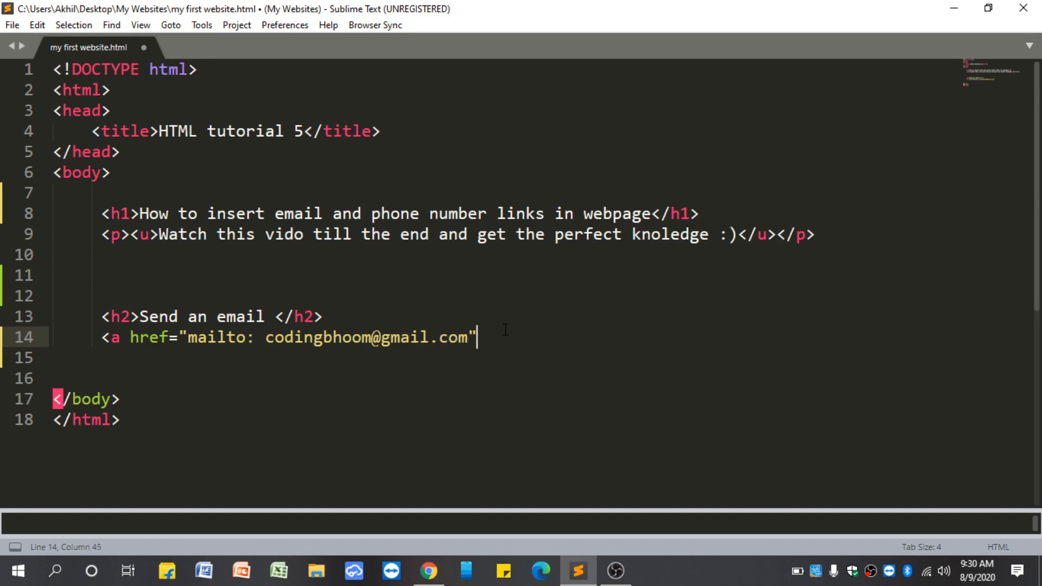
{"action": "type", "text": ">"}
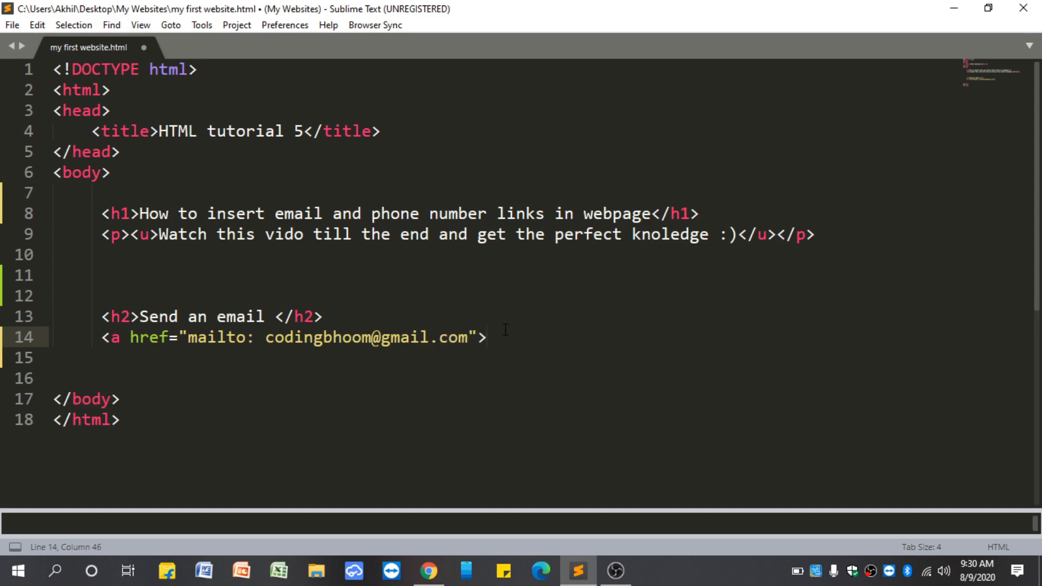
Give the link the text mail me, close the anchor, and save the file.
{"action": "type", "text": "mail"}
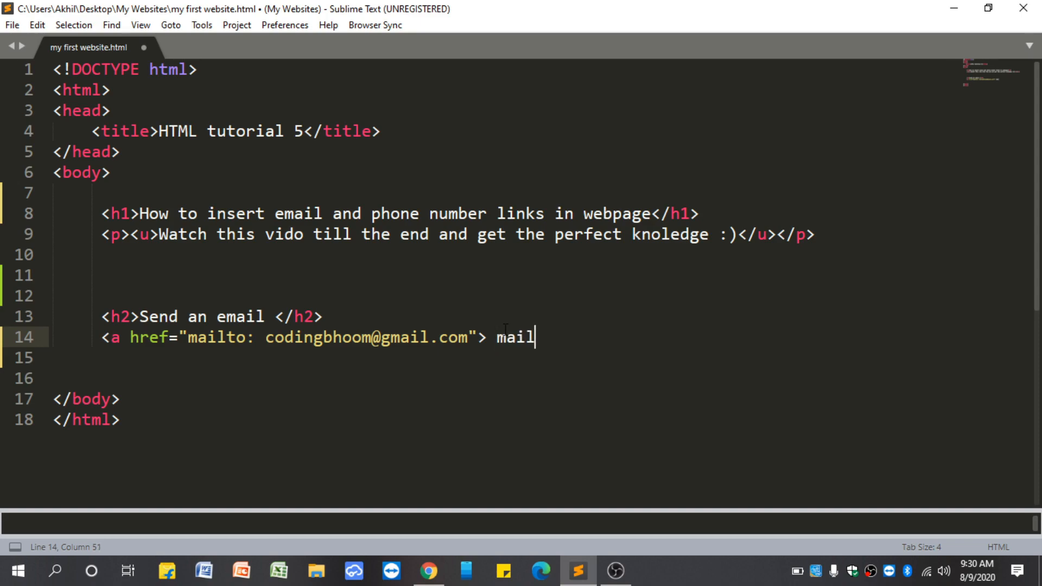
{"action": "type", "text": "me </a>"}
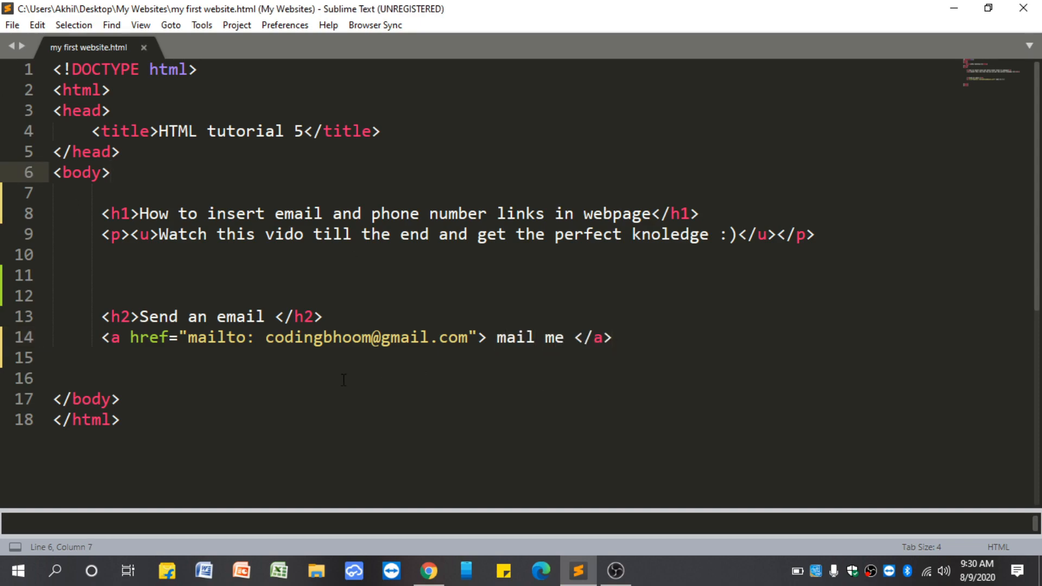
{"action": "left_click", "coordinate": [11, 25]}
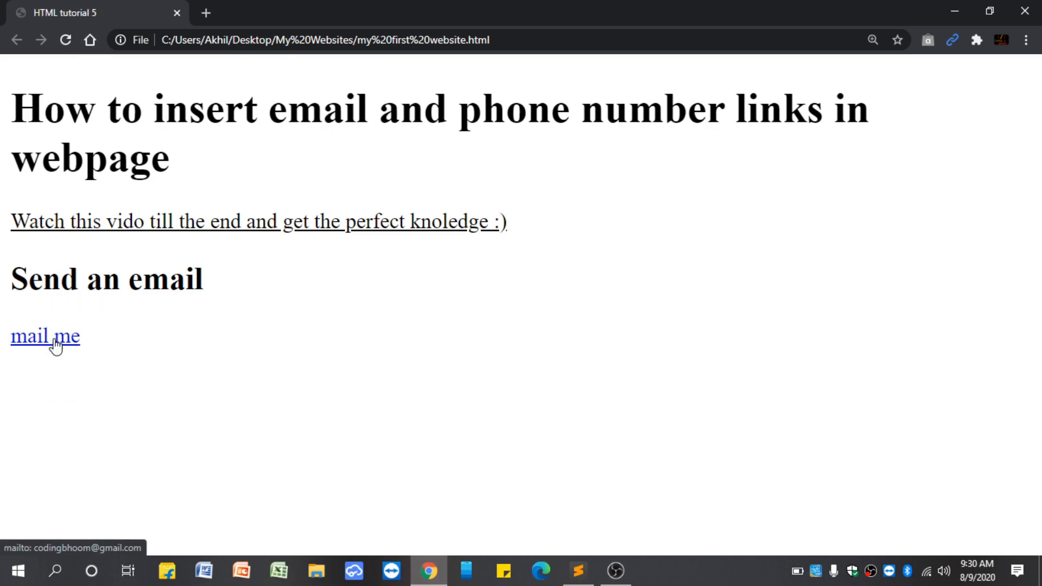
Test the mail me link in Chrome, which launches the Mail app, then close that window.
{"action": "left_click", "coordinate": [45, 335]}
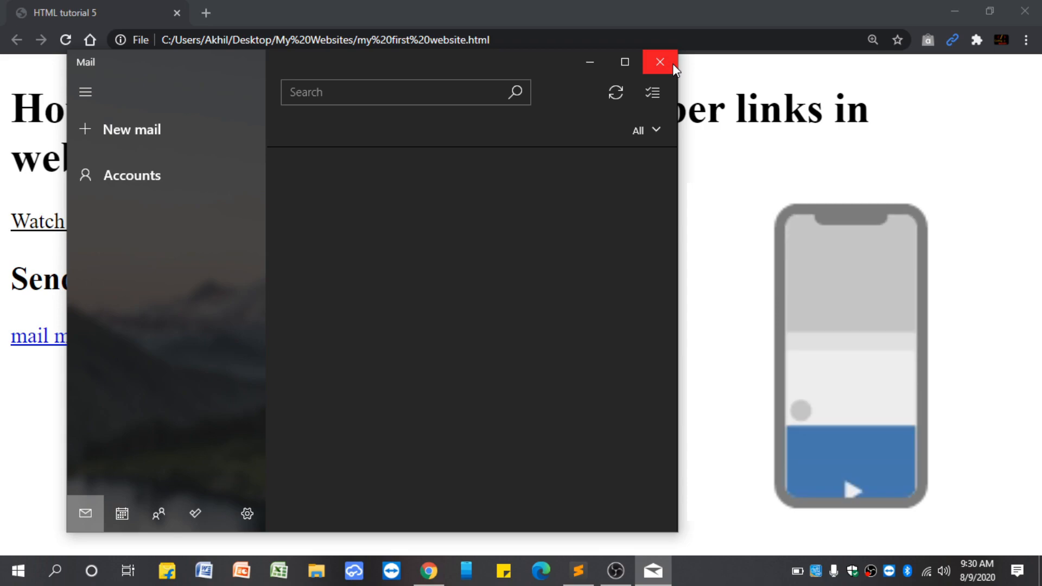
{"action": "left_click", "coordinate": [659, 62]}
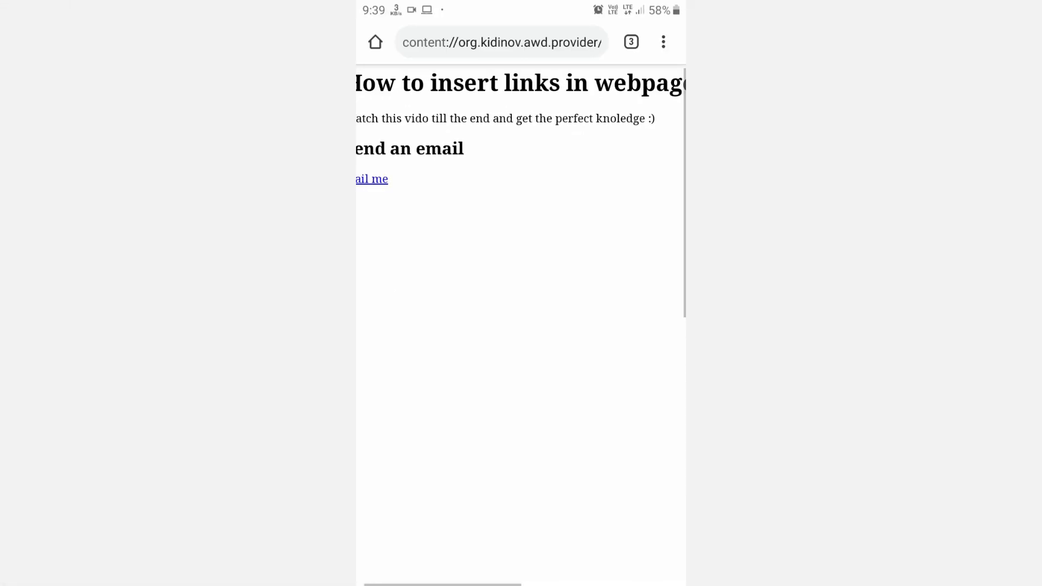
Test the mail me link on the phone, seeing the pre-addressed compose screen, then leave the draft.
{"action": "left_click", "coordinate": [371, 179]}
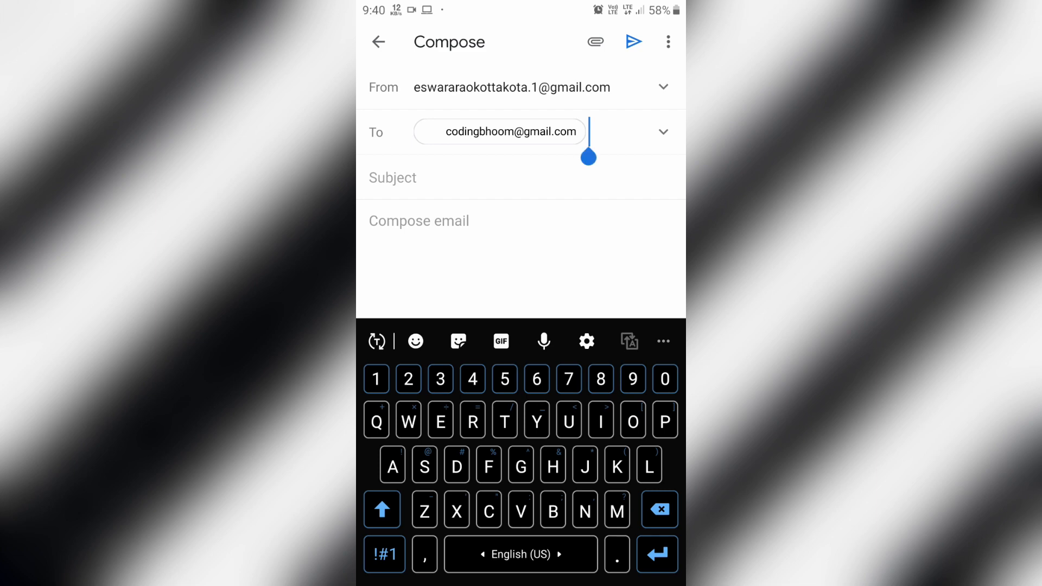
{"action": "left_click", "coordinate": [499, 132]}
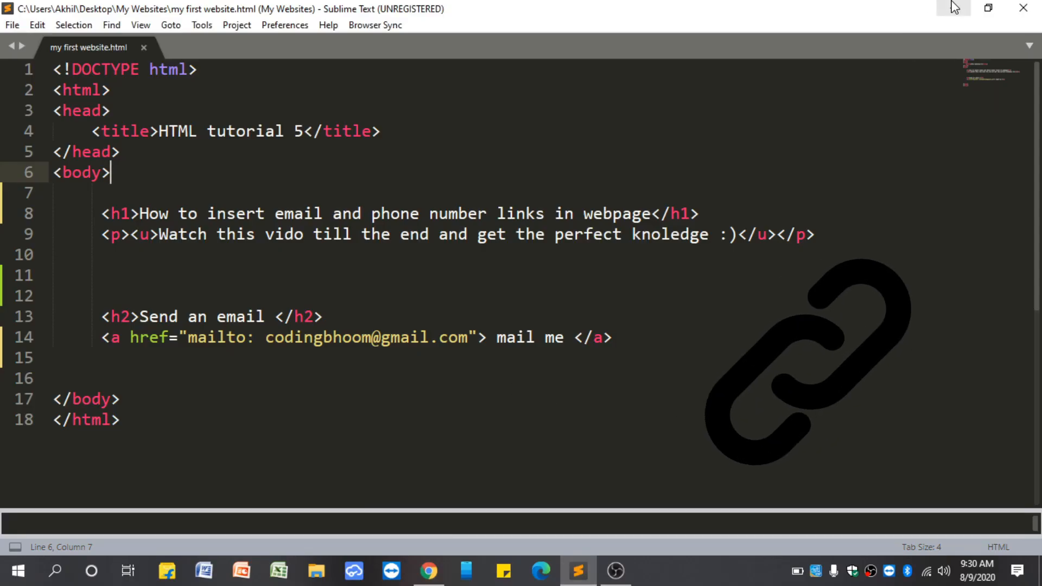
Add an <h2>contact</h2> heading on a new line below the mail link.
{"action": "left_click", "coordinate": [629, 338]}
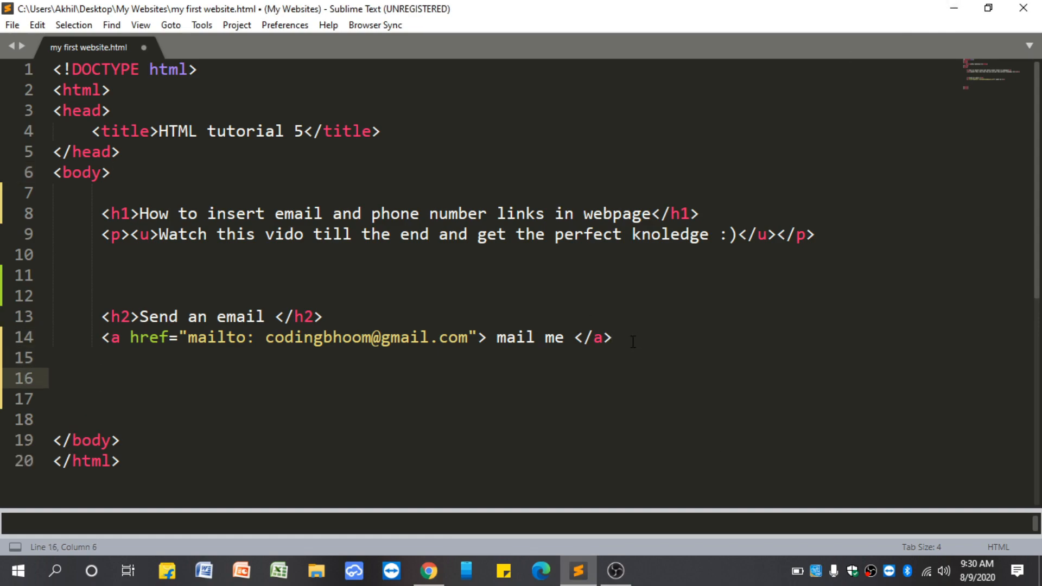
{"action": "type", "text": "<h2>contact </h2>"}
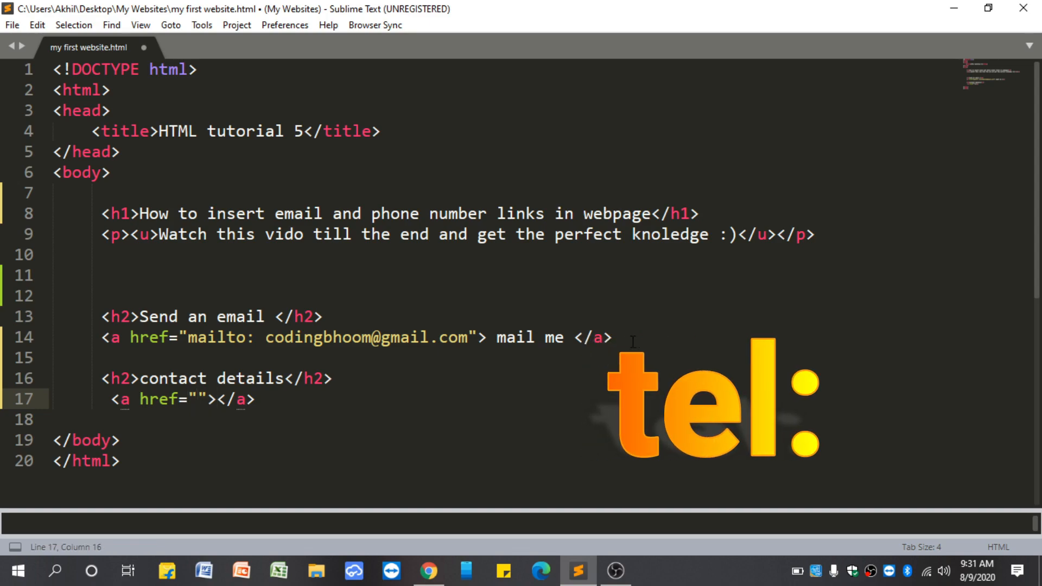
{"action": "type", "text": "t"}
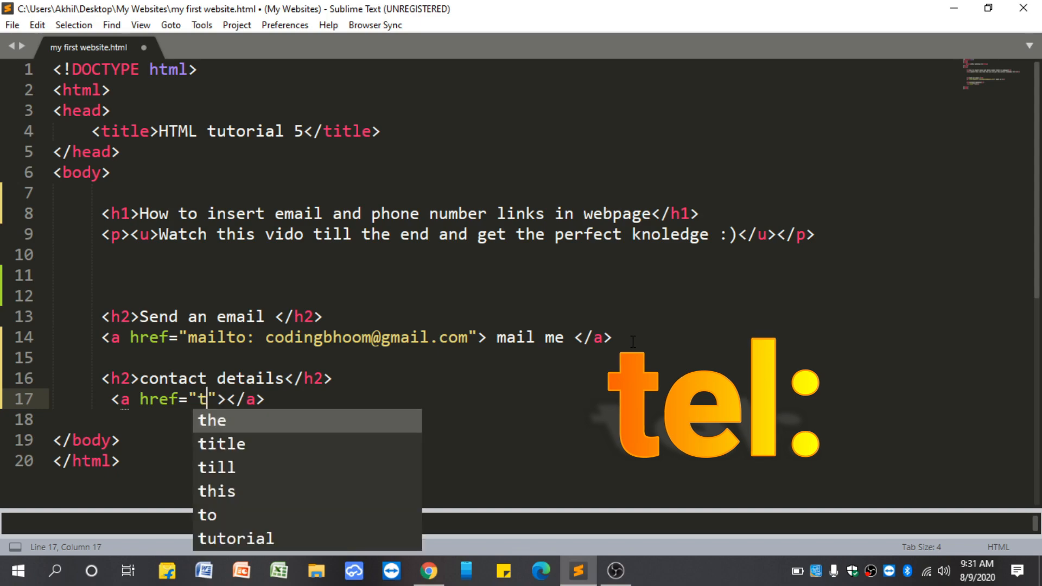
{"action": "type", "text": "el"}
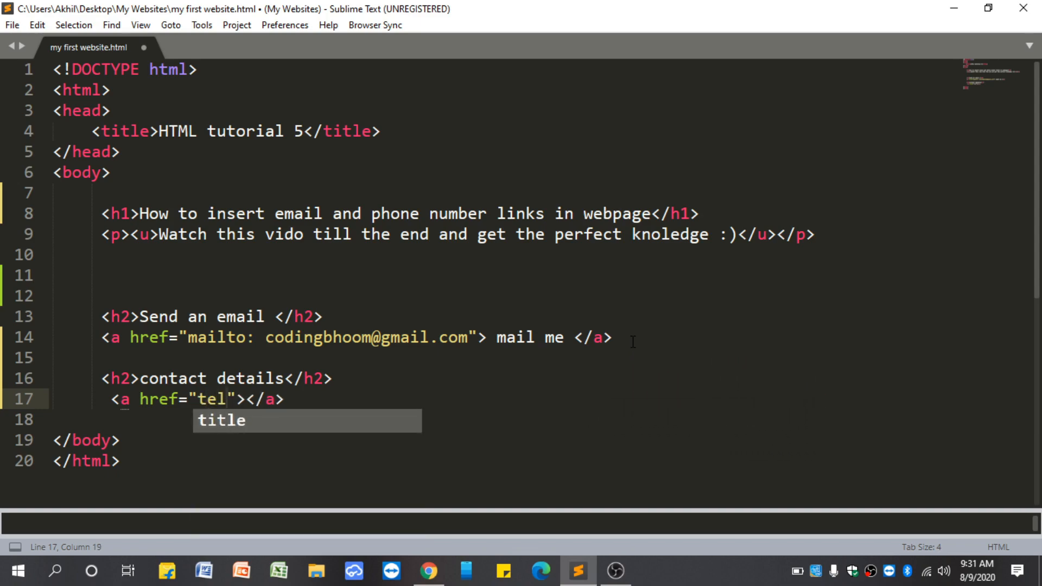
{"action": "type", "text": ":"}
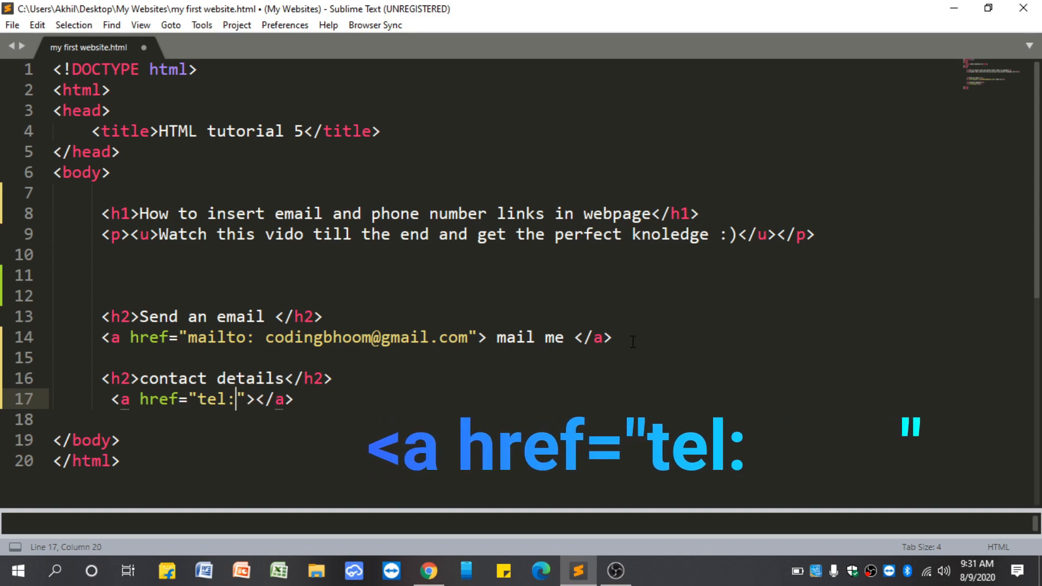
{"action": "type", "text": "0"}
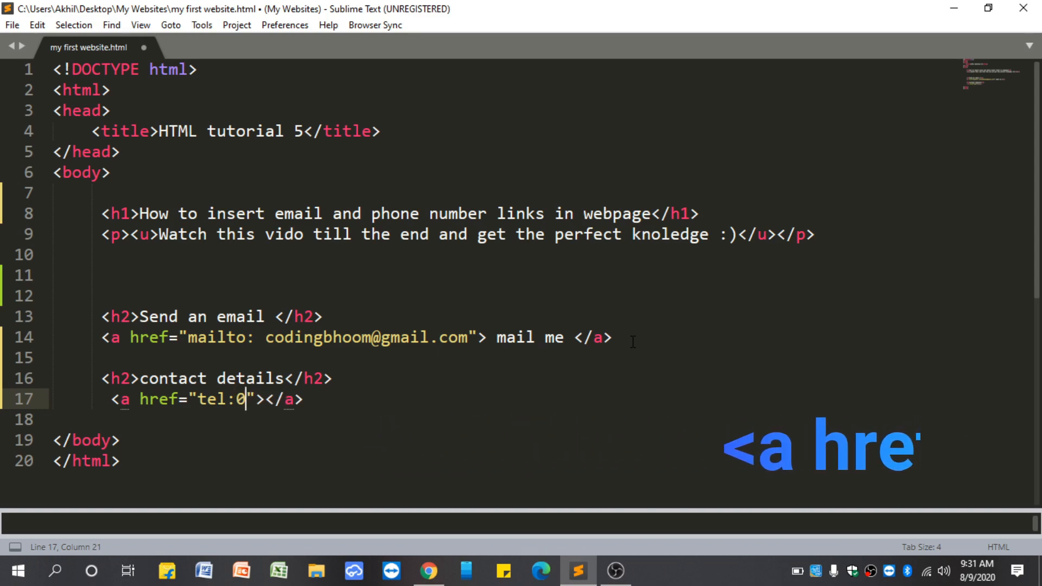
{"action": "type", "text": "123456789"}
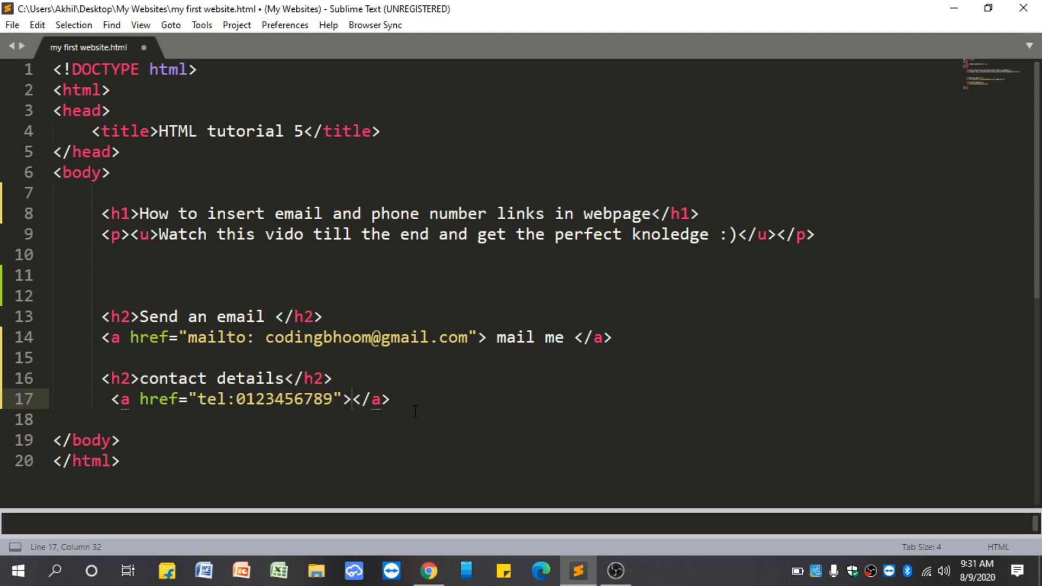
{"action": "type", "text": "call me"}
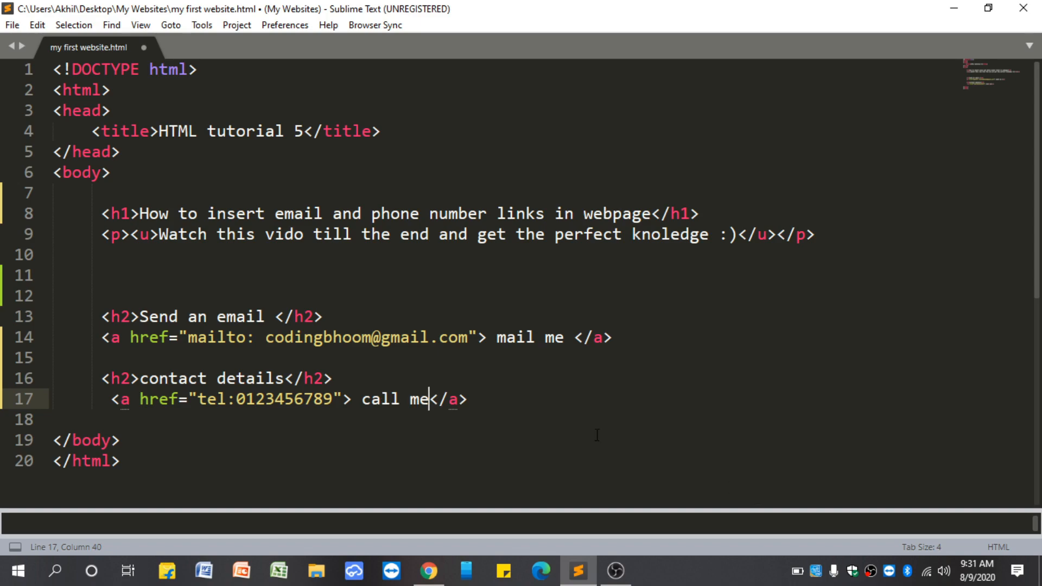
{"action": "left_click", "coordinate": [11, 25]}
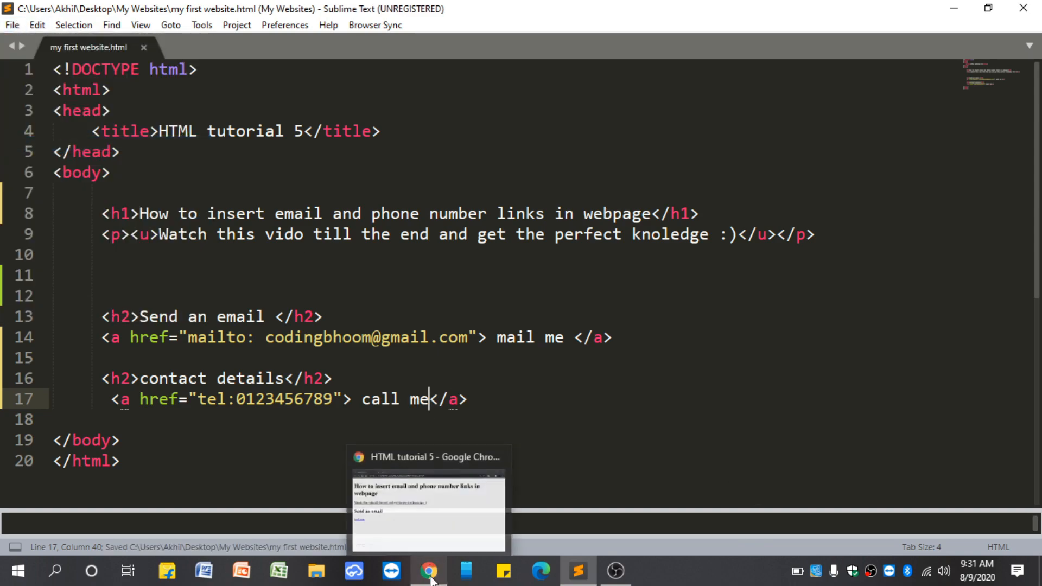
View the reloaded page in Chrome and test the call me link, getting a make-a-call prompt.
{"action": "left_click", "coordinate": [428, 570]}
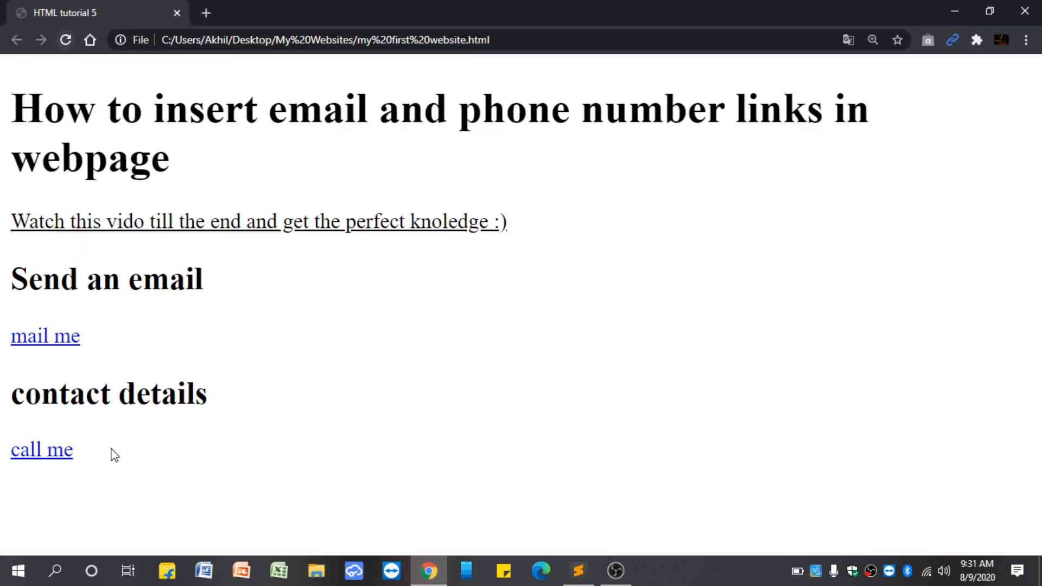
{"action": "mouse_move", "coordinate": [43, 450]}
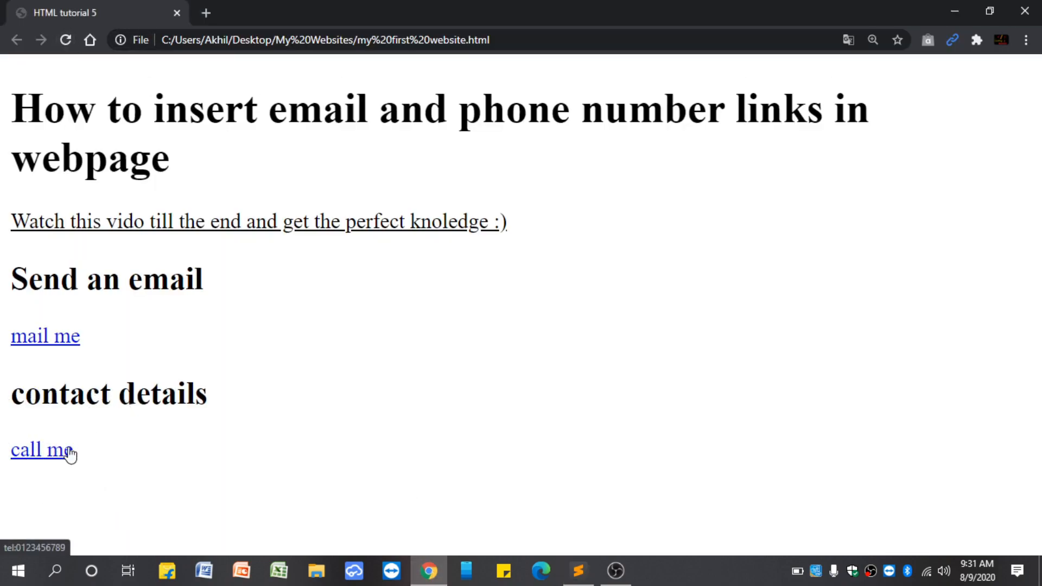
{"action": "left_click", "coordinate": [41, 449]}
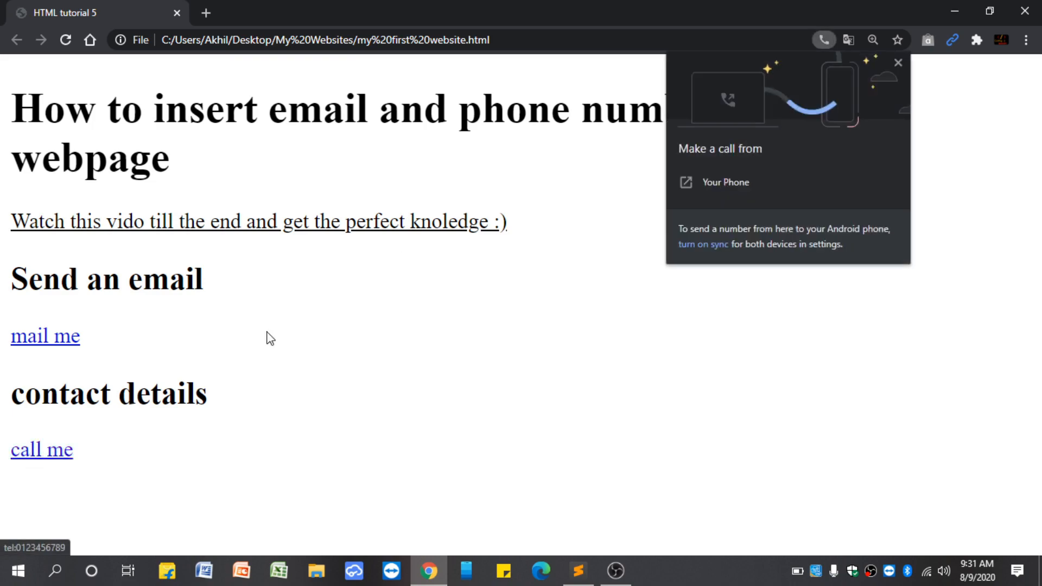
{"action": "mouse_move", "coordinate": [822, 117]}
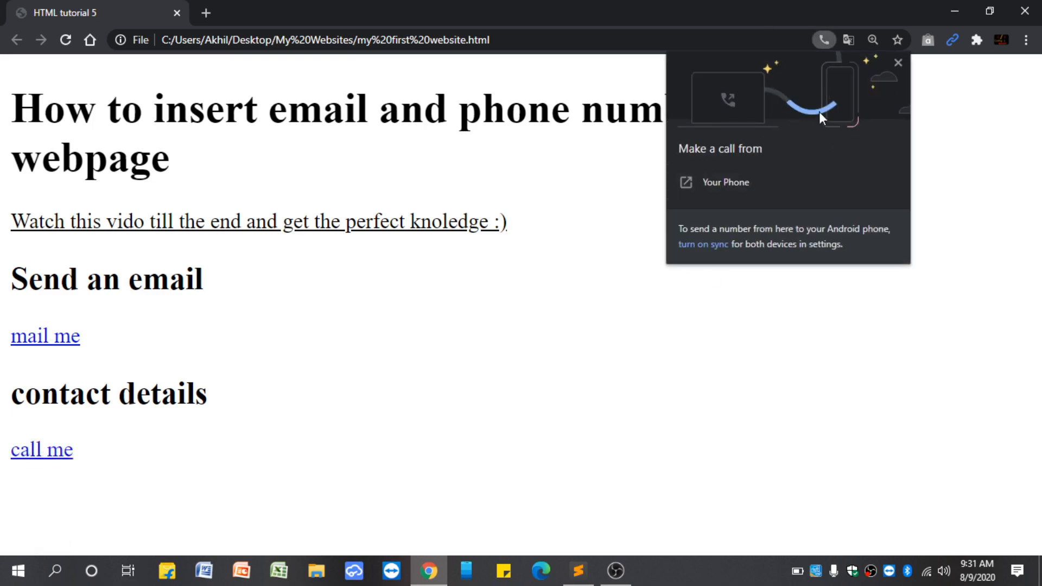
{"action": "mouse_move", "coordinate": [747, 291]}
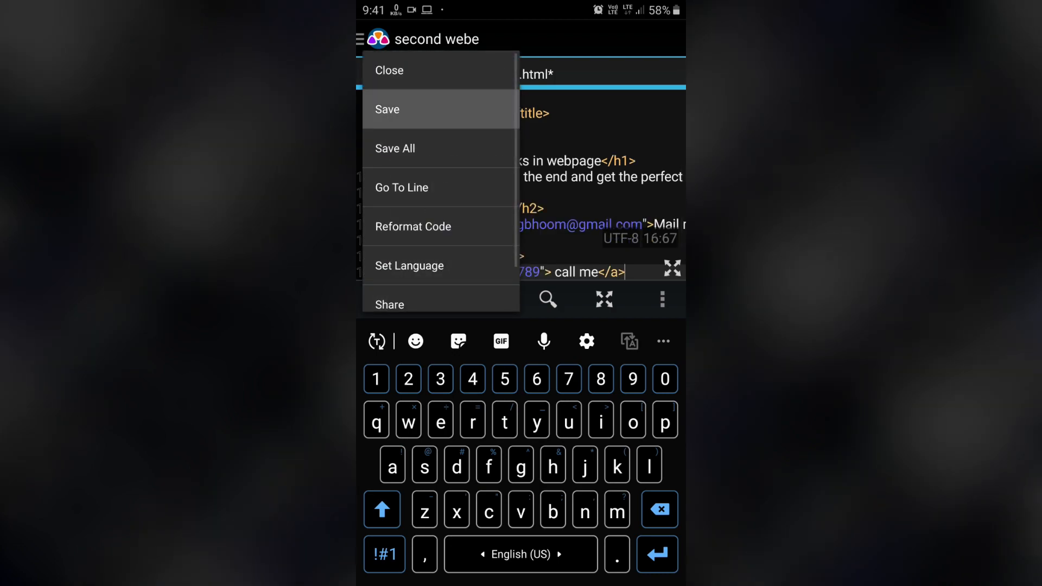
{"action": "left_click", "coordinate": [388, 108]}
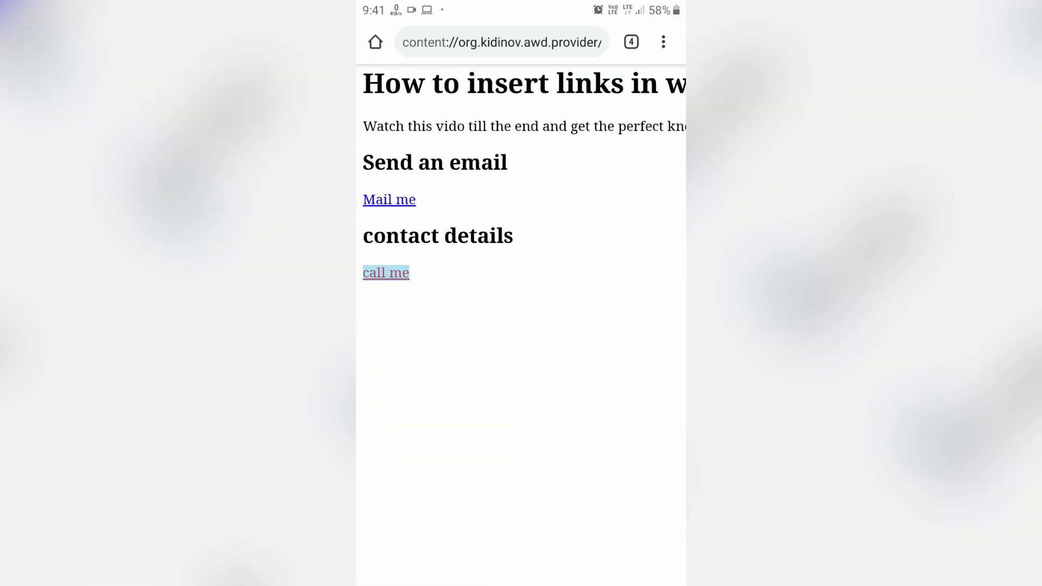
{"action": "left_click", "coordinate": [385, 273]}
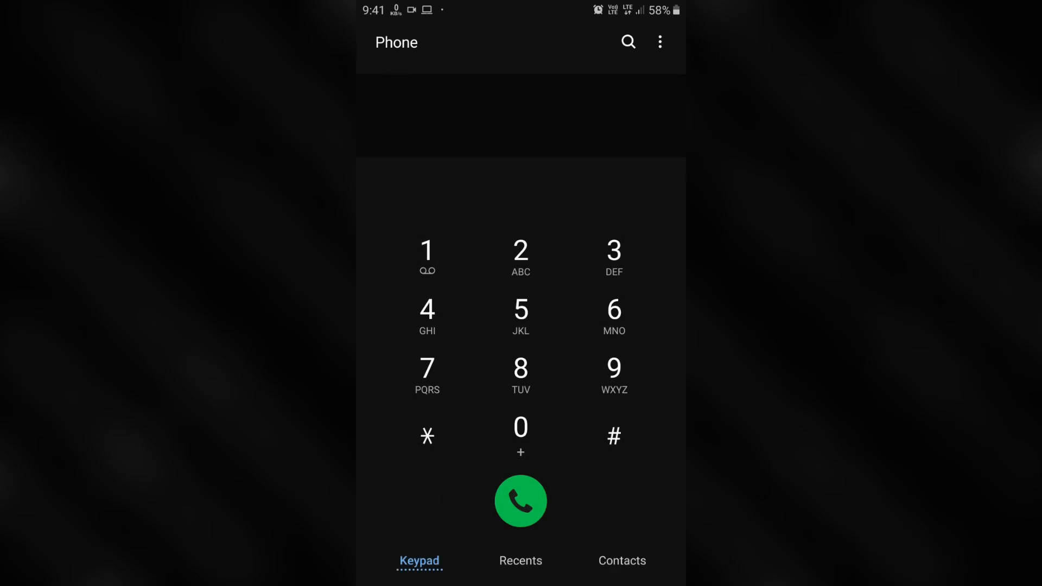
{"action": "left_click", "coordinate": [520, 501]}
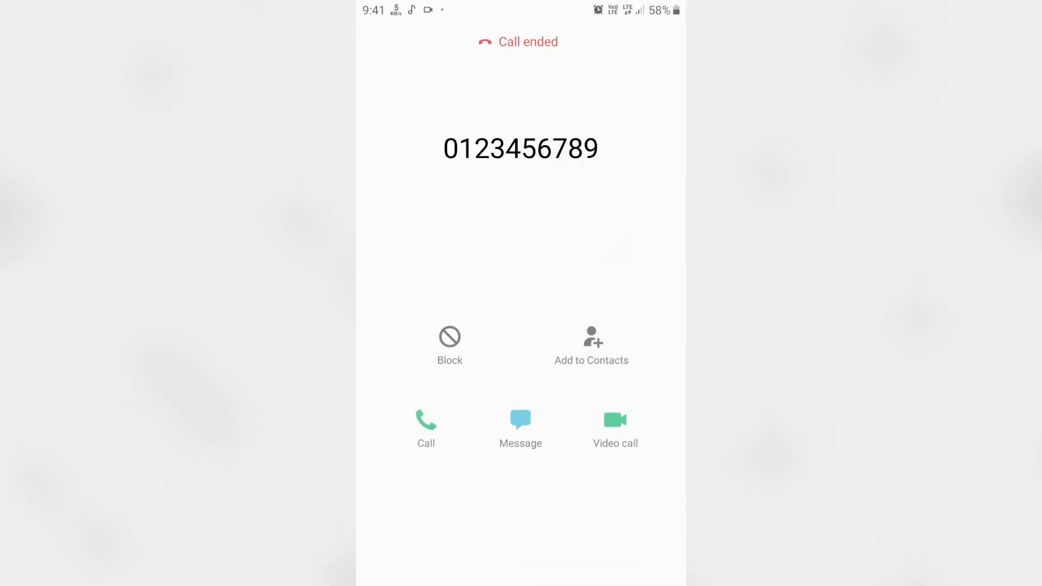